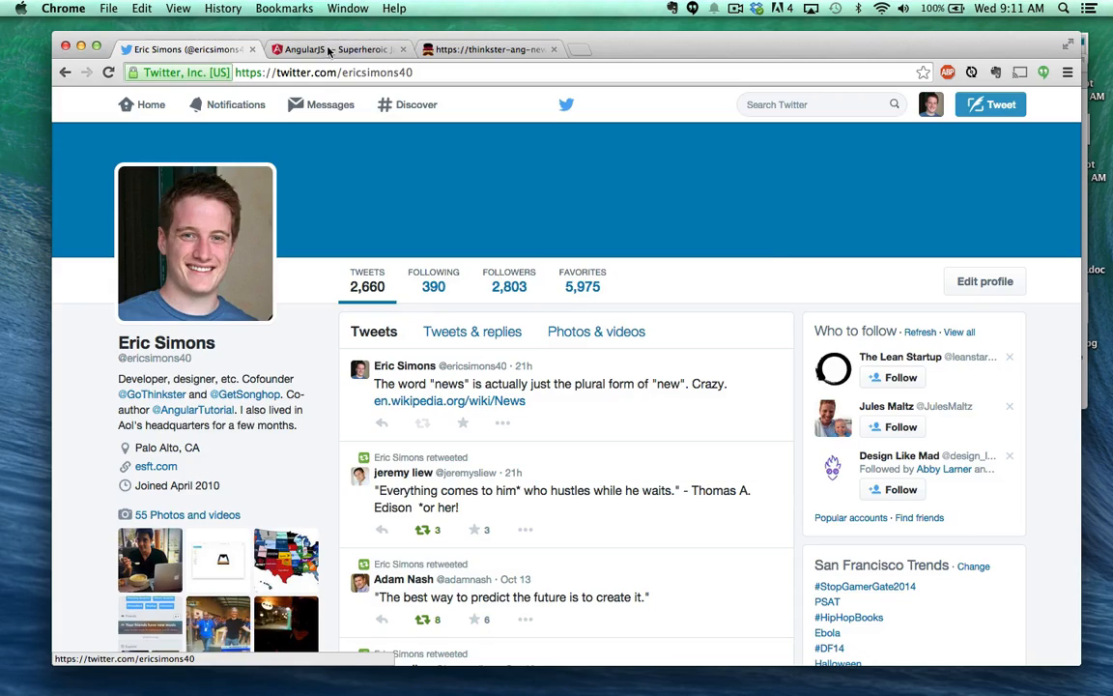
- Show the angularjs.org homepage in Chrome, leaving the Twitter profile page
{"action": "left_click", "coordinate": [338, 50]}
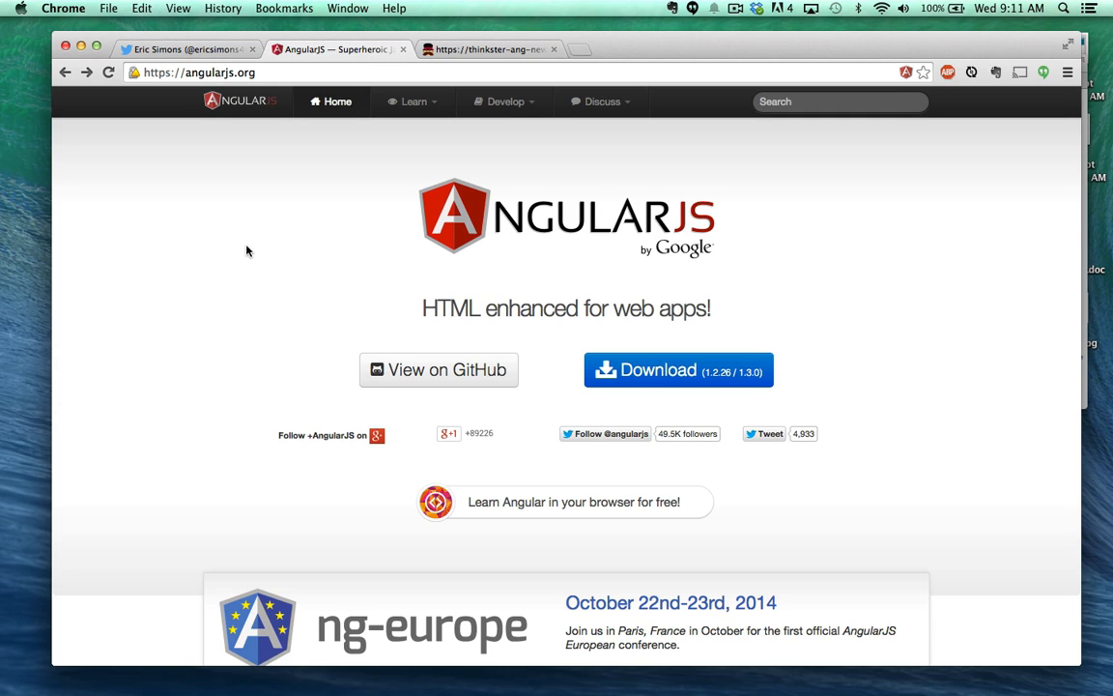
{"action": "mouse_move", "coordinate": [205, 267]}
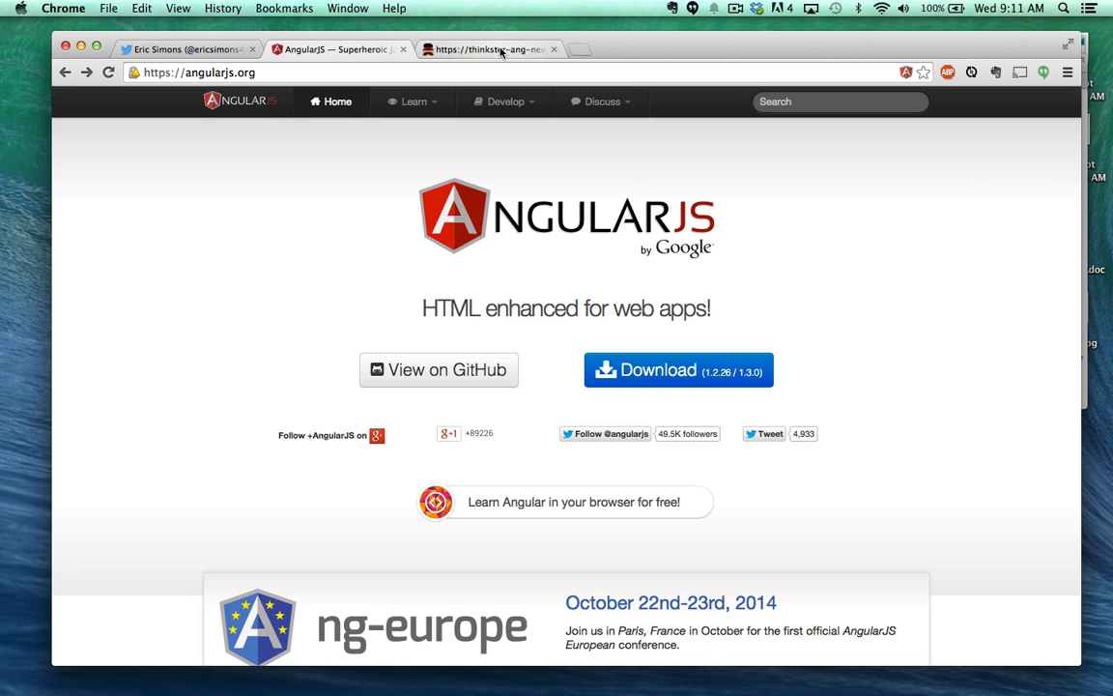
- Submit a new link titled Twitter pointing to twitter.com, posted by john
{"action": "left_click", "coordinate": [491, 51]}
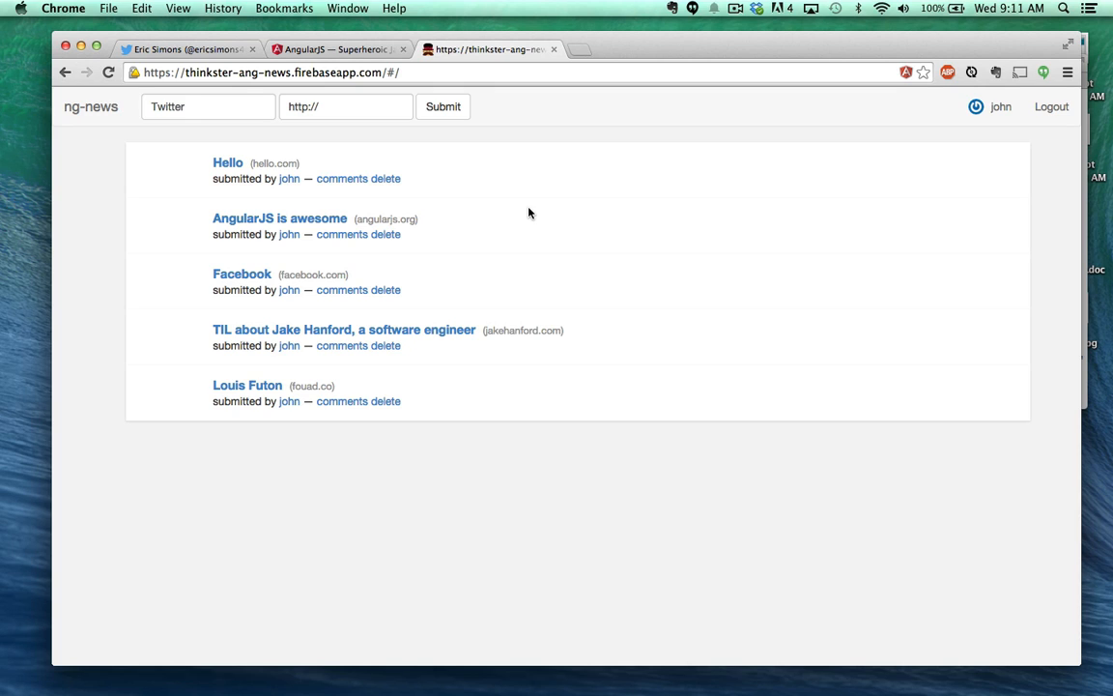
{"action": "left_click", "coordinate": [209, 106]}
{"action": "type", "text": "twitte"}
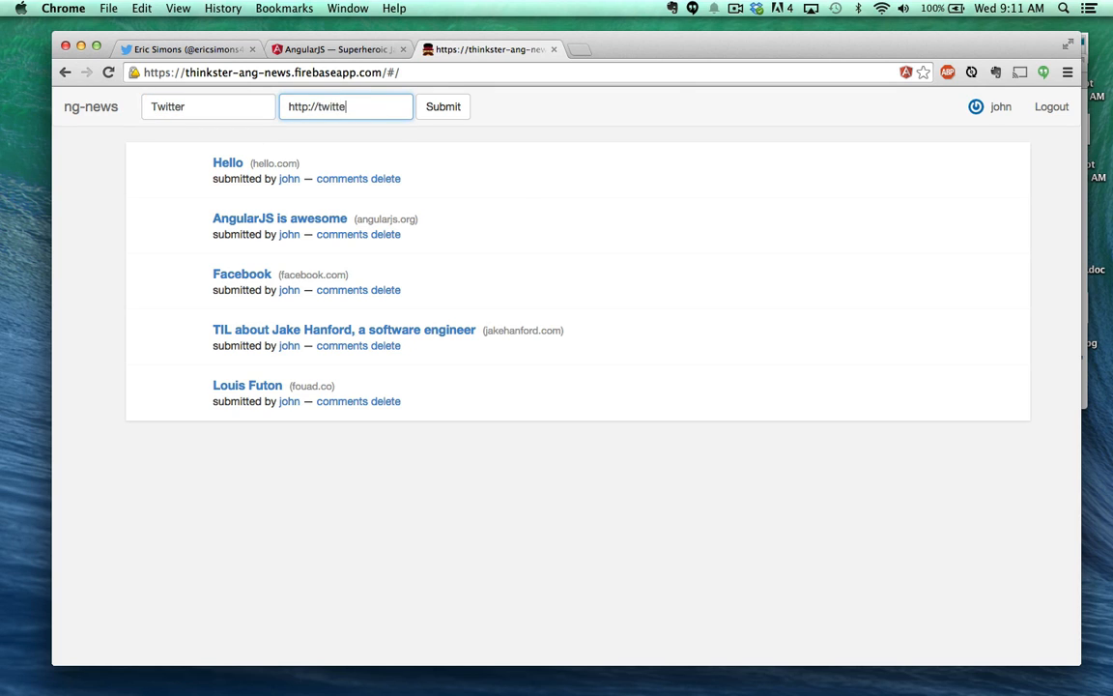
{"action": "left_click", "coordinate": [443, 106]}
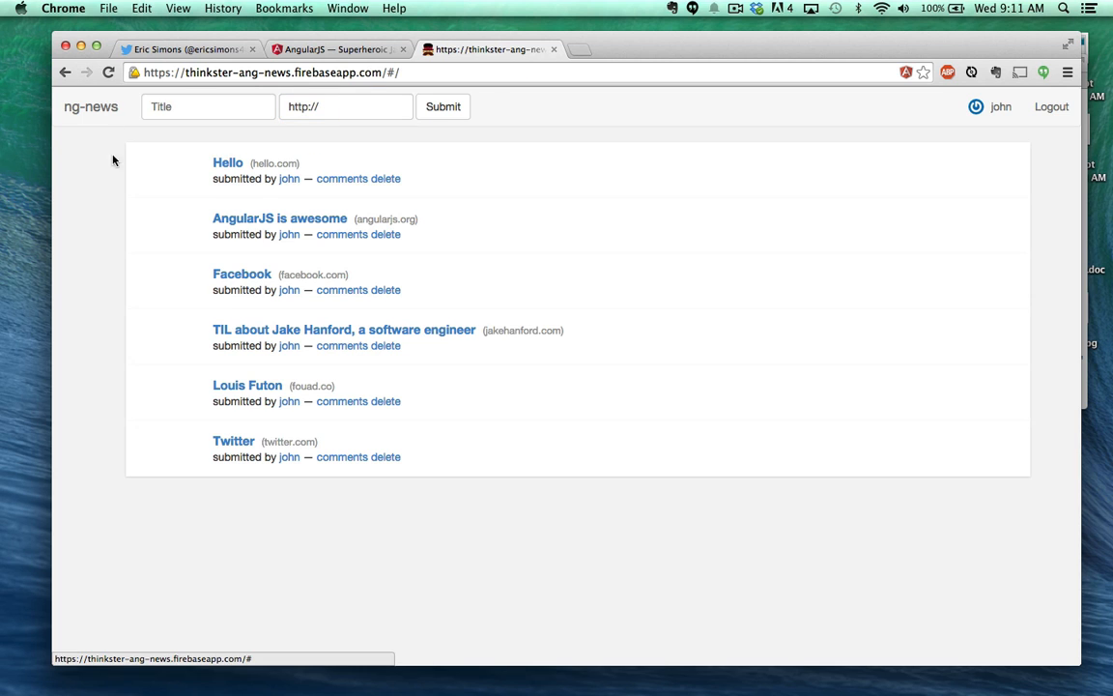
{"action": "mouse_move", "coordinate": [285, 482]}
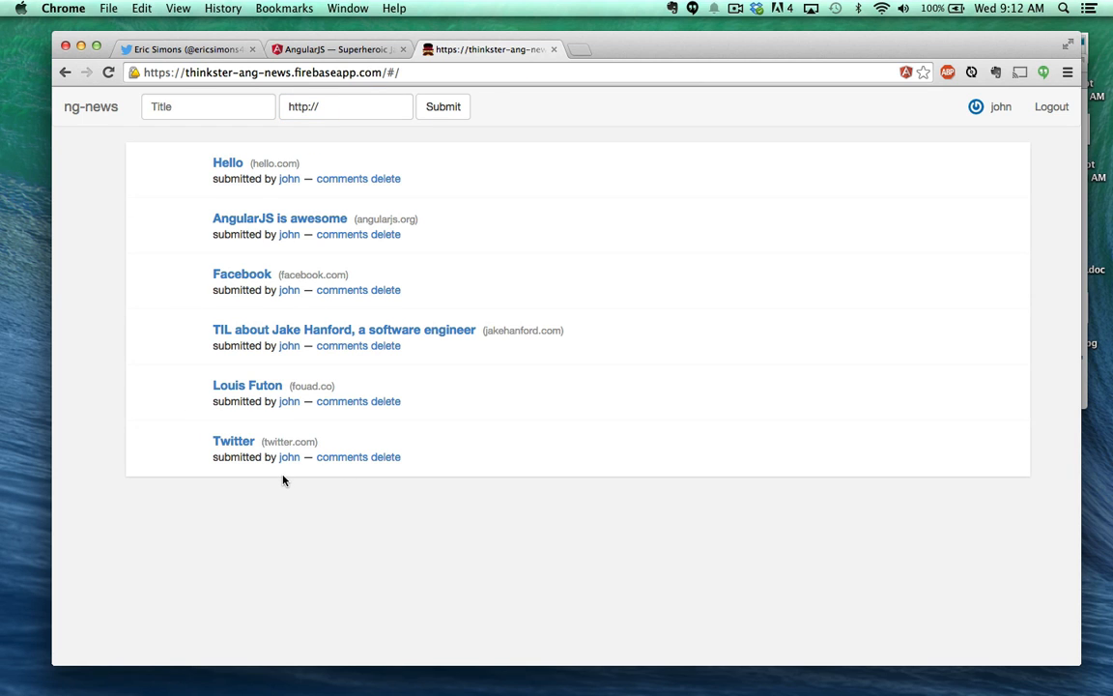
- Post the comment 'This site cool!' on the Twitter link, then delete it
{"action": "left_click", "coordinate": [358, 456]}
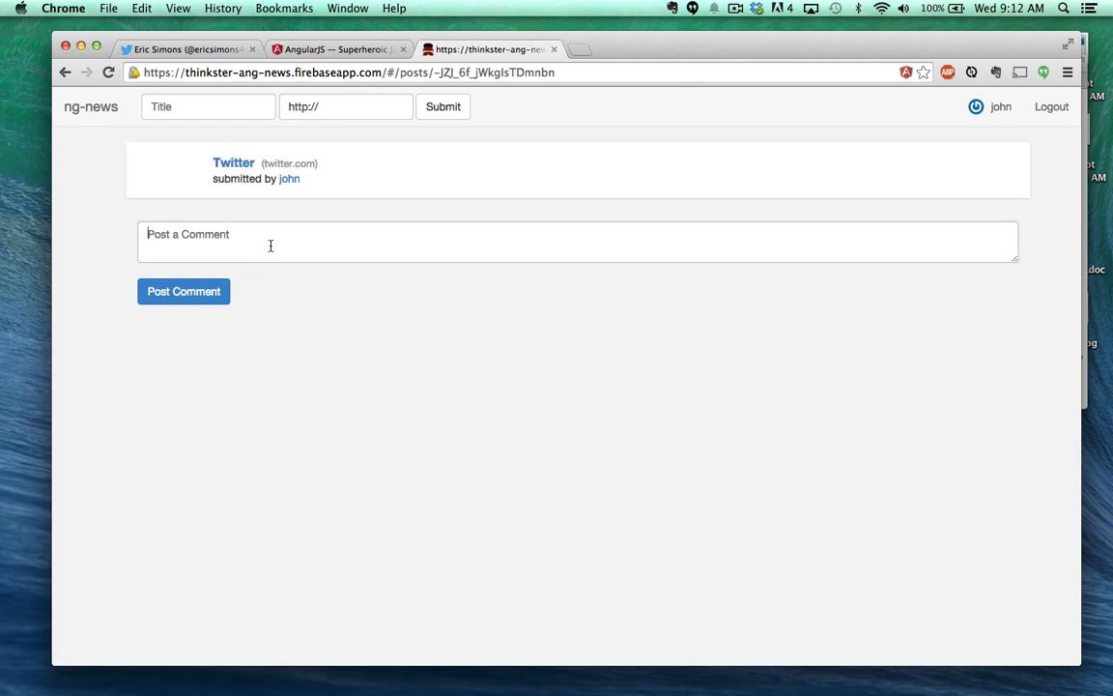
{"action": "left_click", "coordinate": [183, 290]}
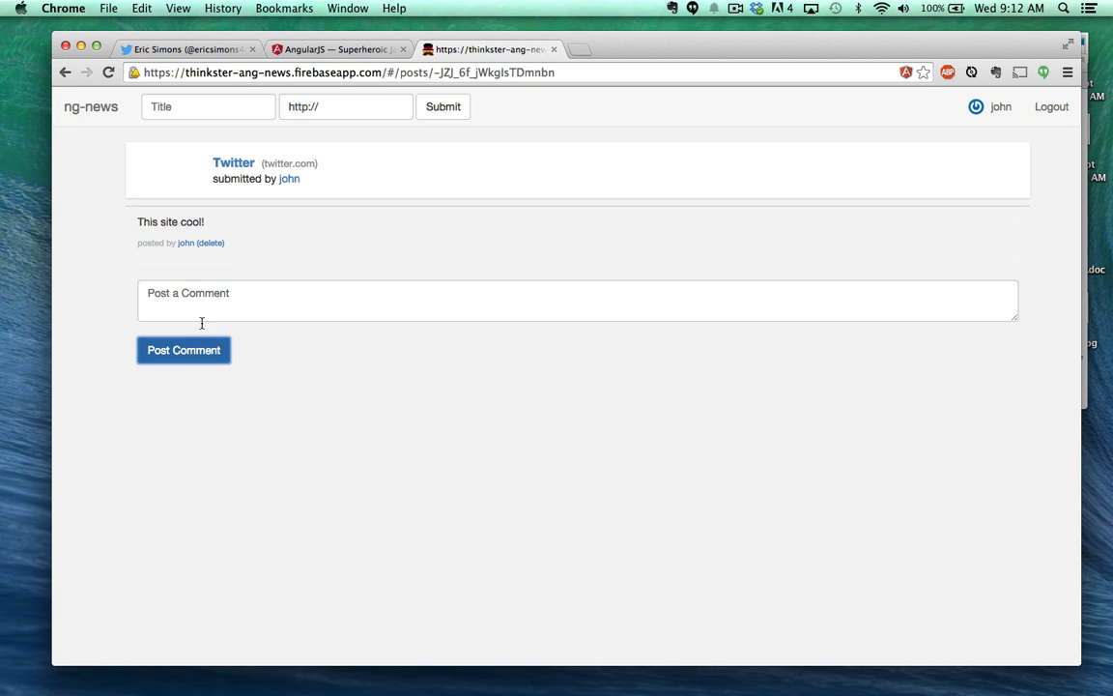
{"action": "mouse_move", "coordinate": [209, 243]}
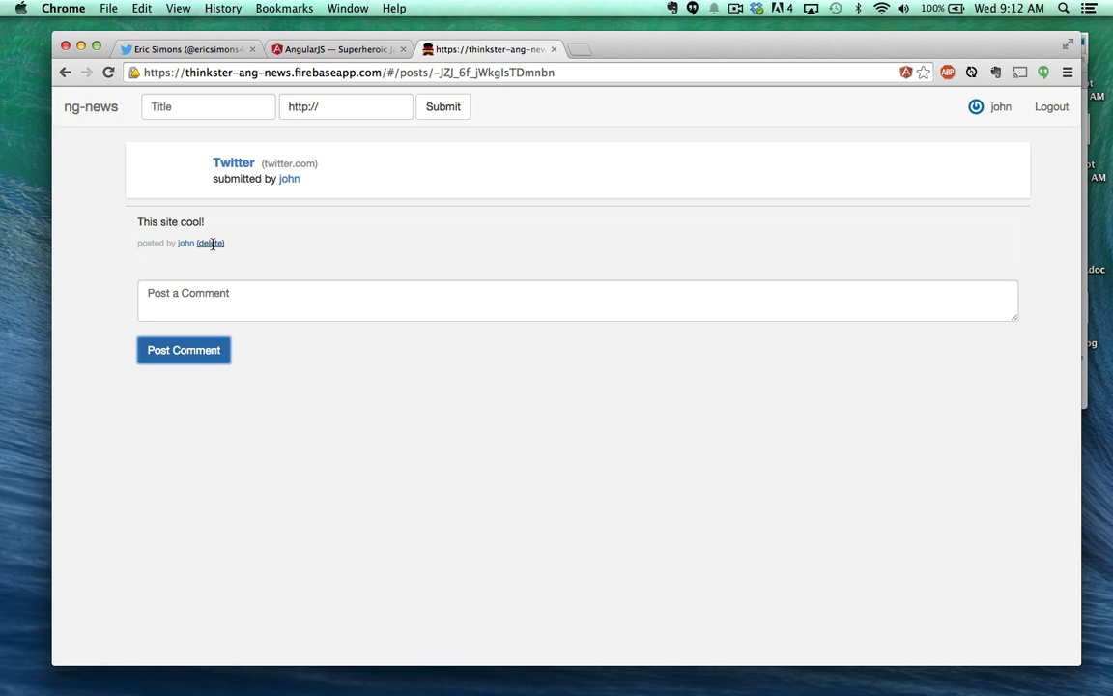
{"action": "left_click", "coordinate": [209, 243]}
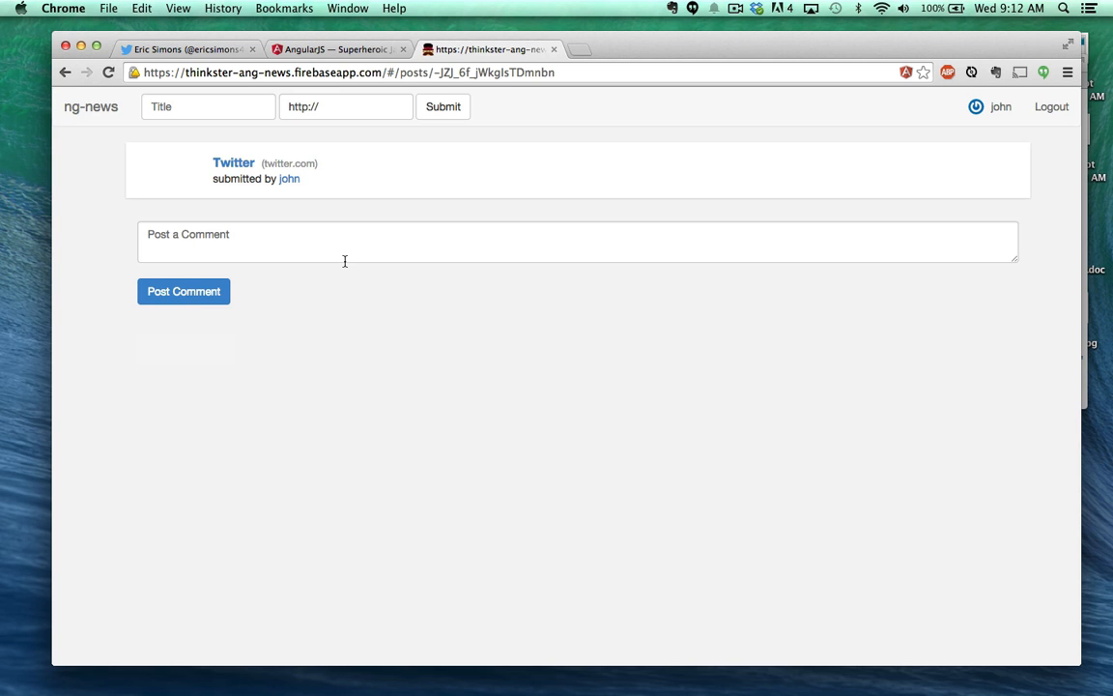
- View john's profile listing his six posts from Hello through Twitter
{"action": "left_click", "coordinate": [290, 178]}
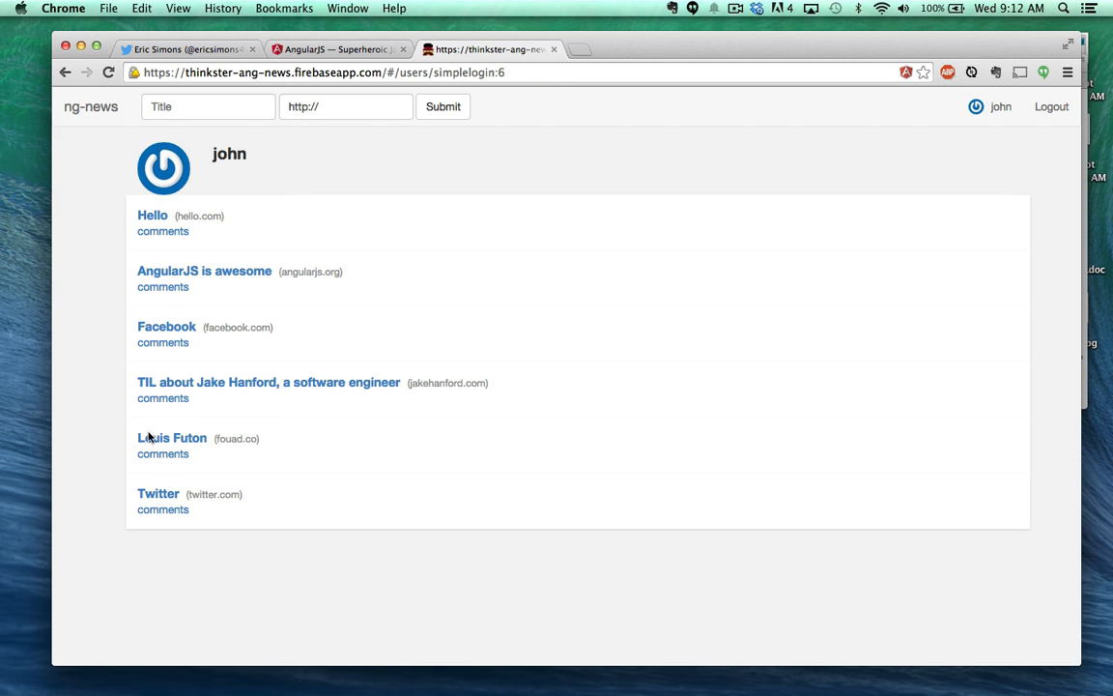
{"action": "mouse_move", "coordinate": [190, 155]}
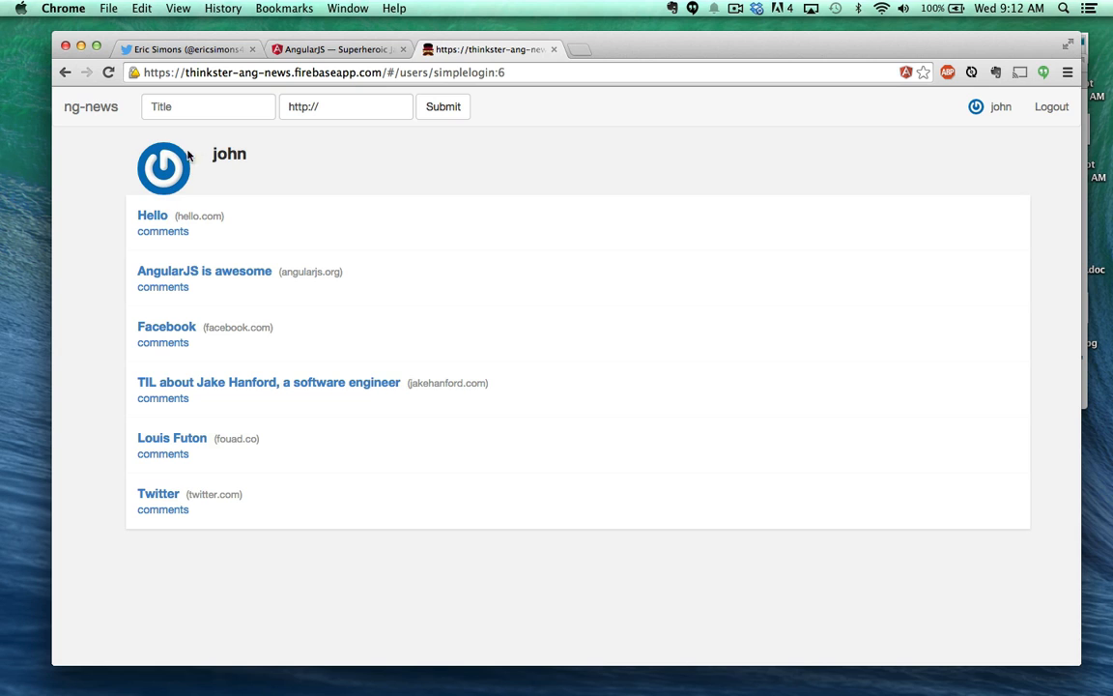
{"action": "mouse_move", "coordinate": [399, 217]}
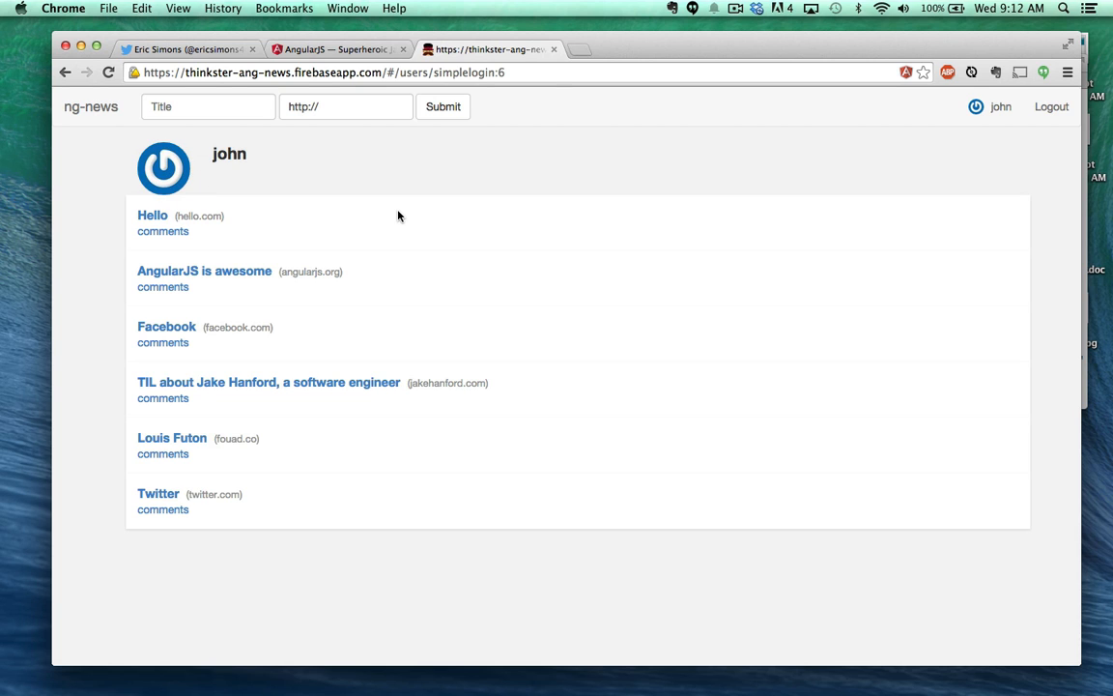
- Go back to the main news list via the ng-news brand link
{"action": "left_click", "coordinate": [91, 107]}
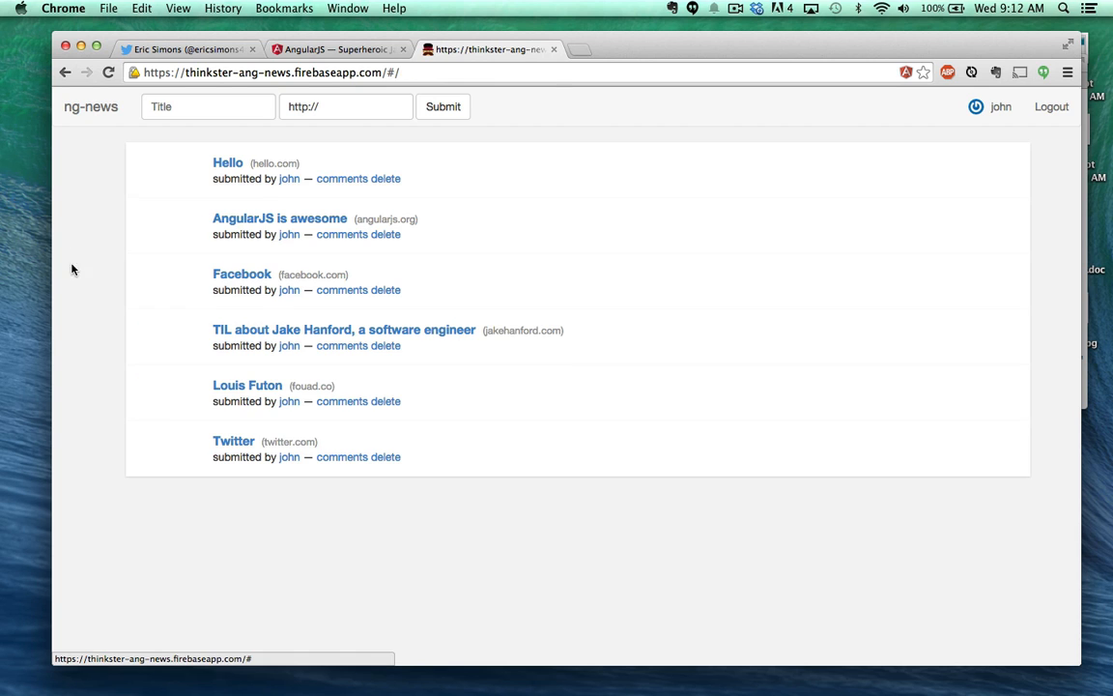
{"action": "mouse_move", "coordinate": [556, 286]}
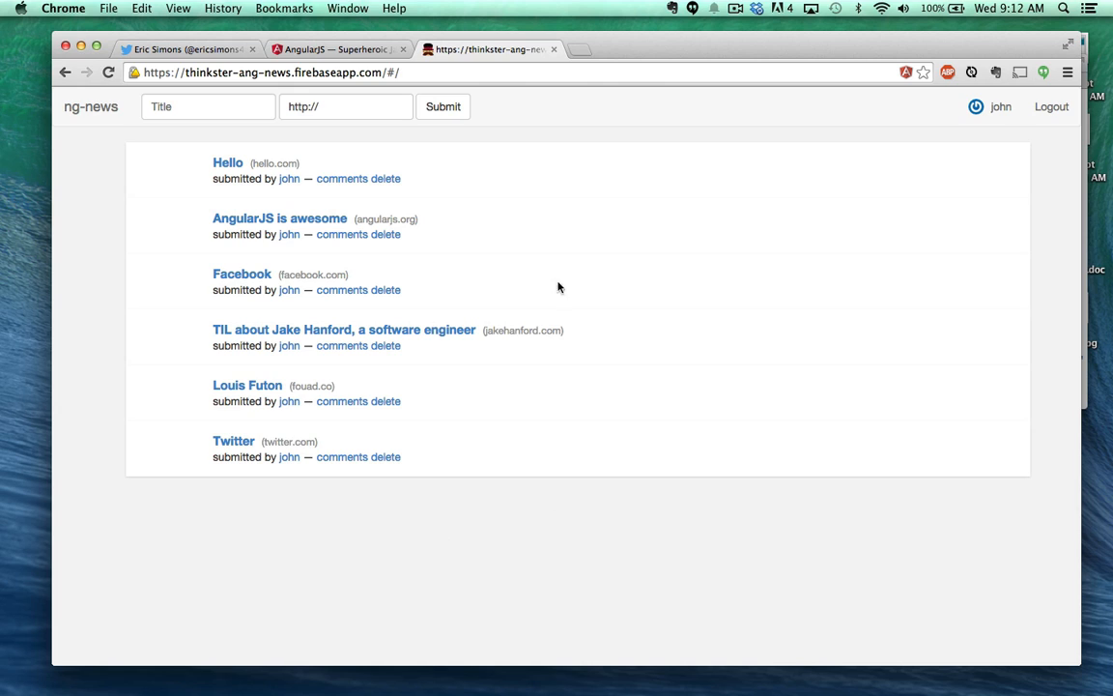
{"action": "mouse_move", "coordinate": [449, 192]}
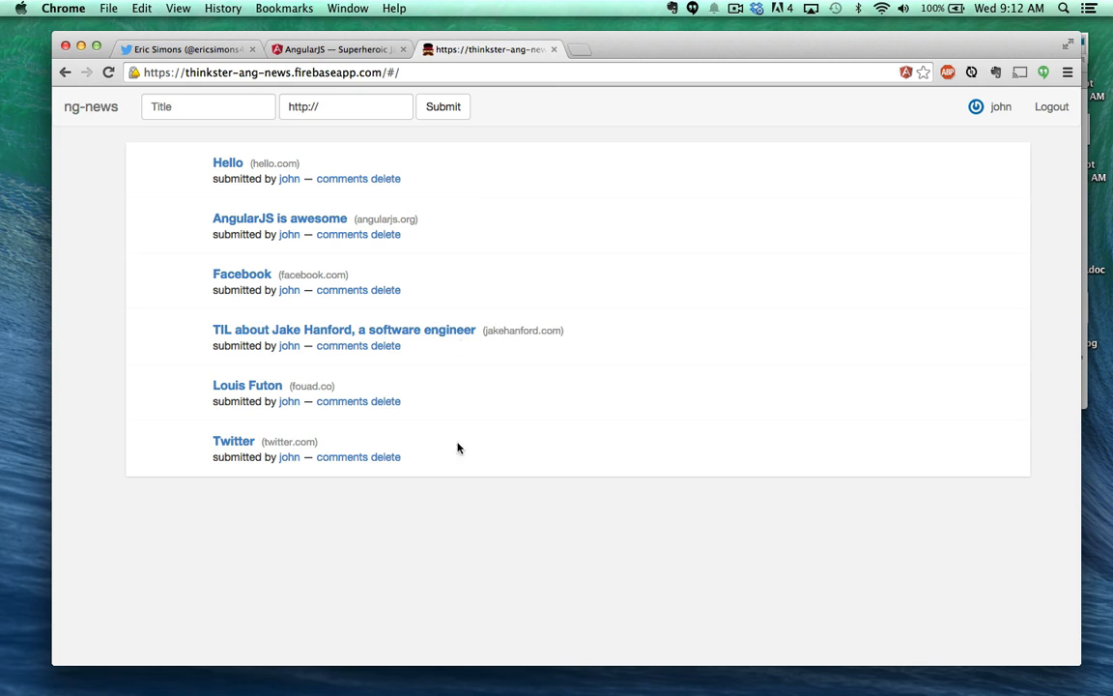
{"action": "mouse_move", "coordinate": [340, 456]}
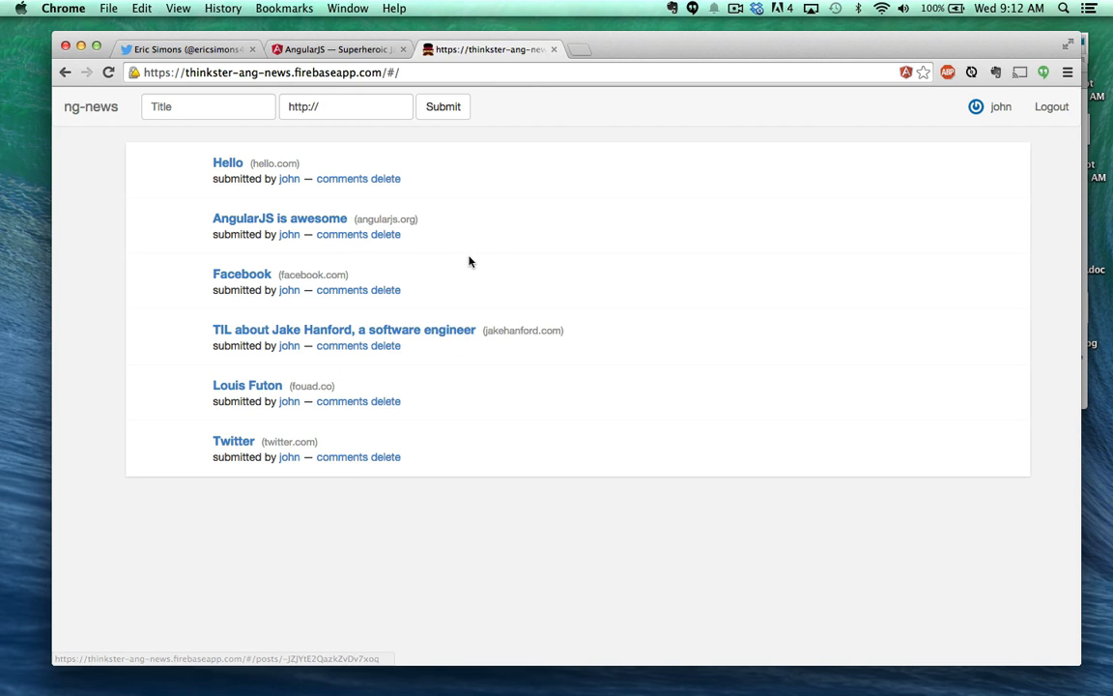
{"action": "mouse_move", "coordinate": [472, 267]}
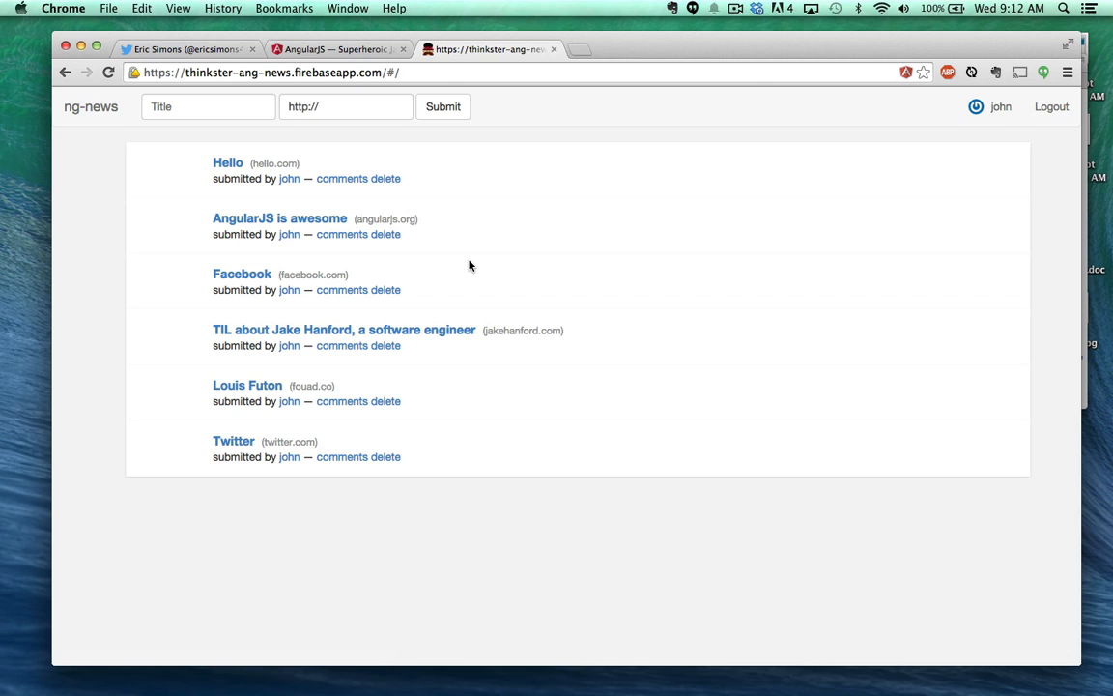
{"action": "mouse_move", "coordinate": [904, 191]}
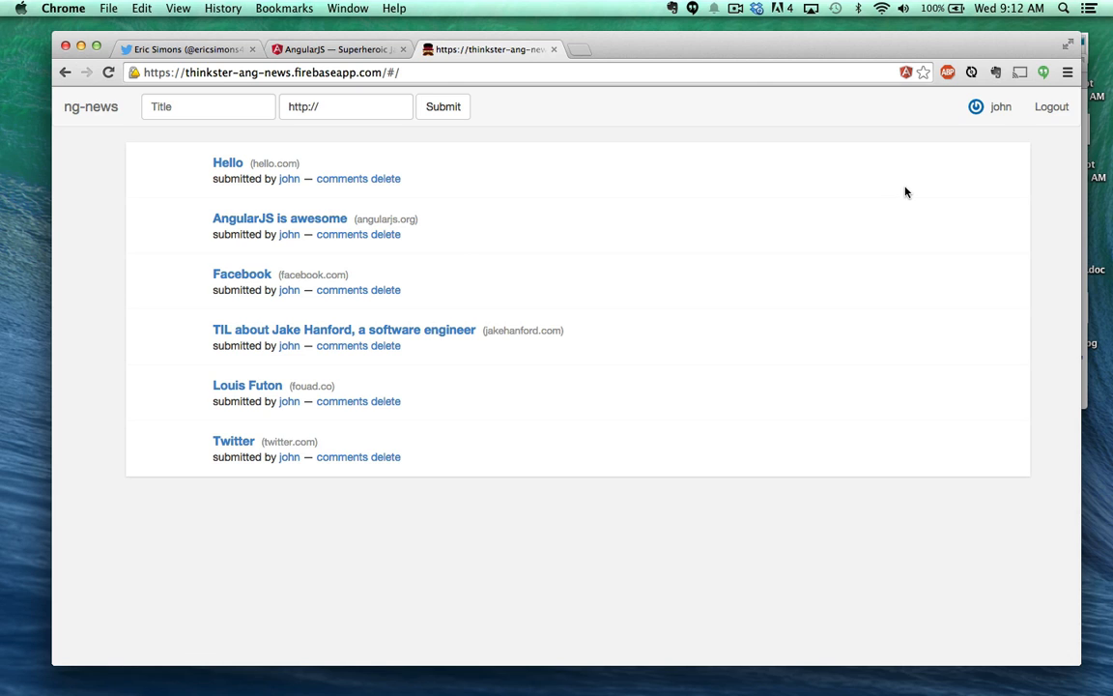
{"action": "mouse_move", "coordinate": [1063, 132]}
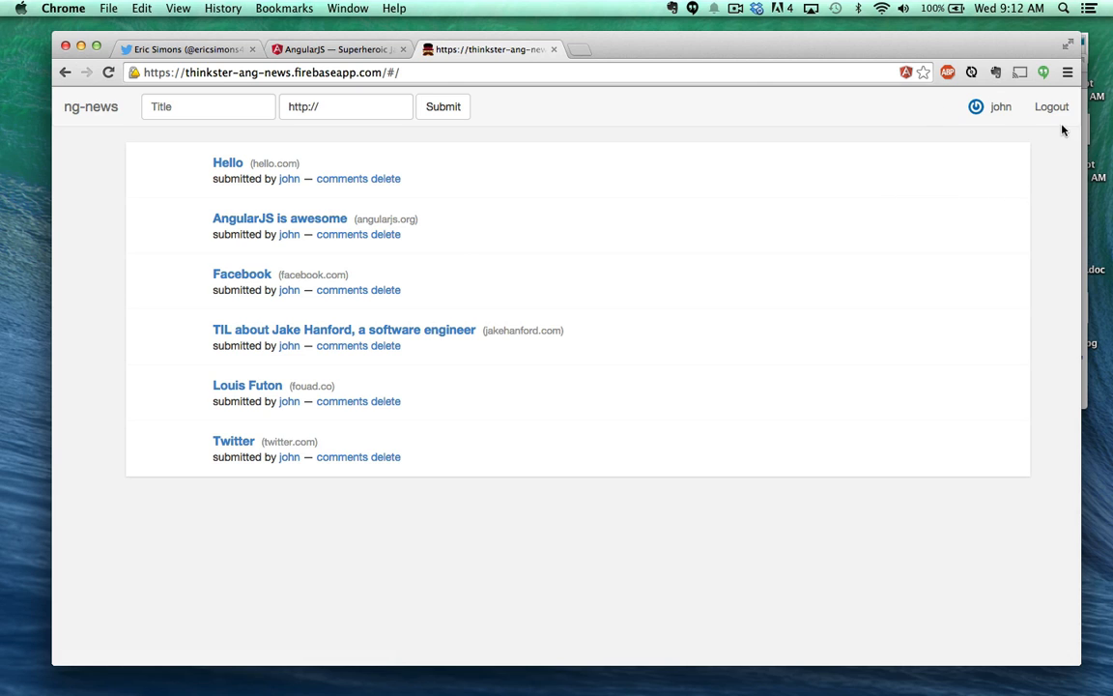
{"action": "left_click", "coordinate": [1051, 106]}
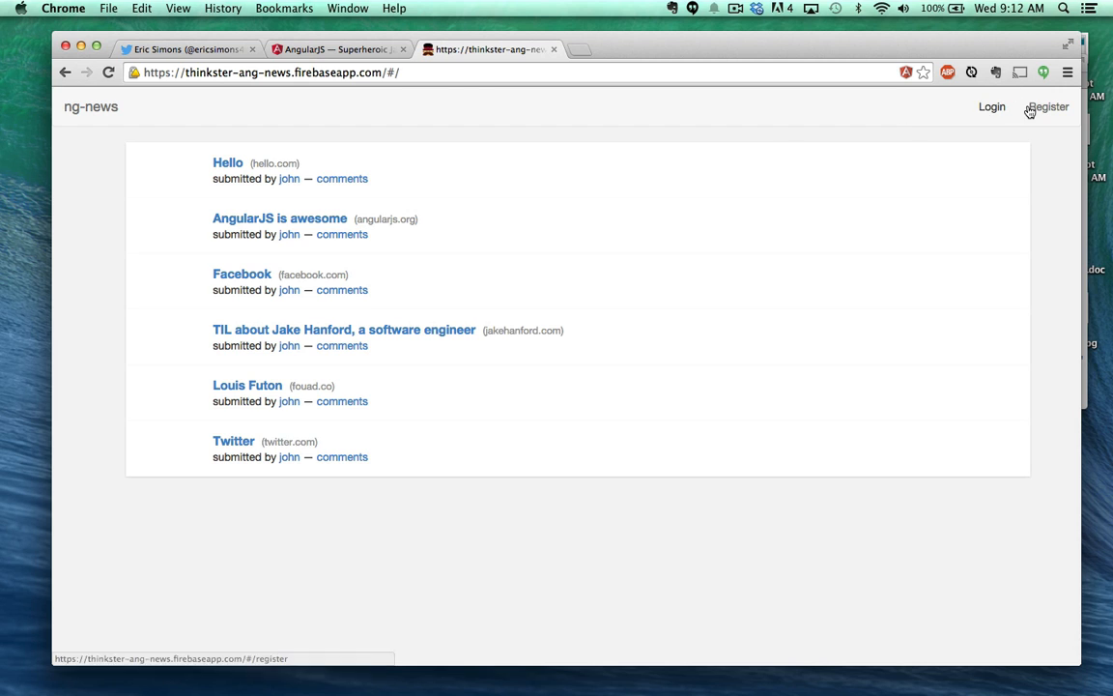
{"action": "left_click", "coordinate": [1048, 106]}
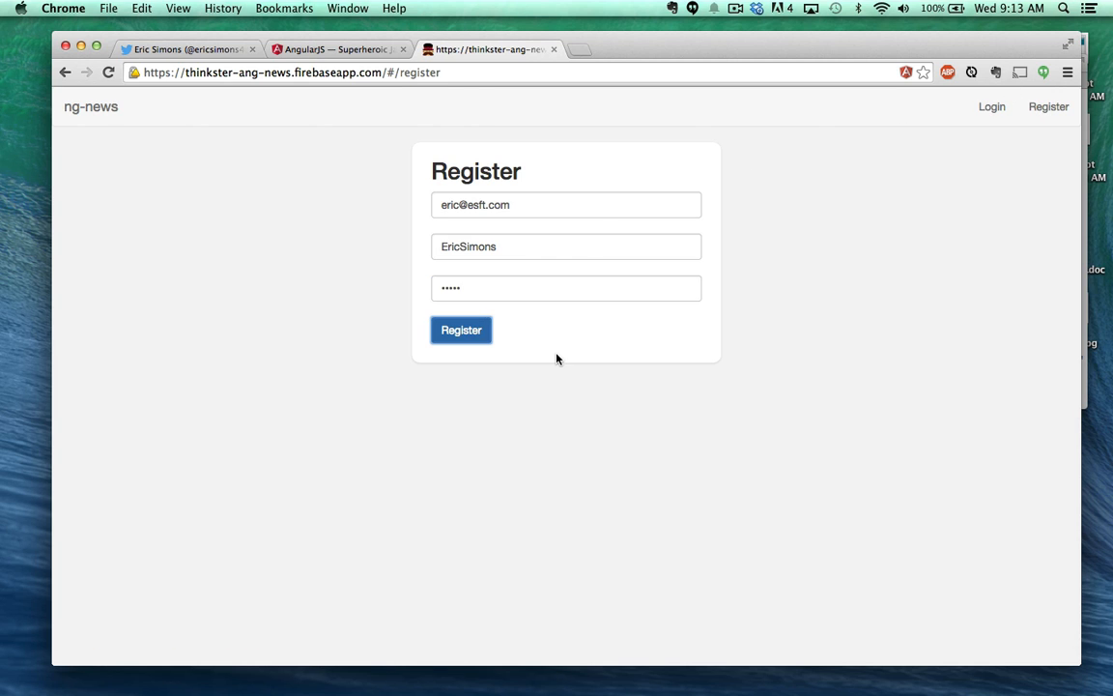
{"action": "left_click", "coordinate": [460, 328]}
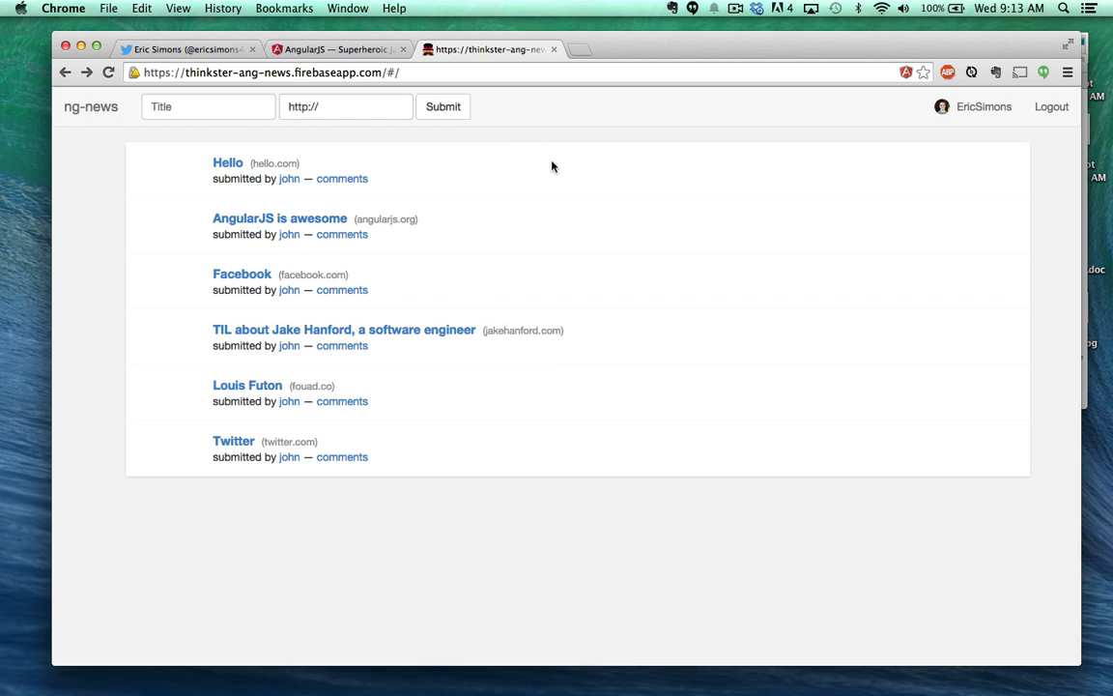
{"action": "mouse_move", "coordinate": [394, 185]}
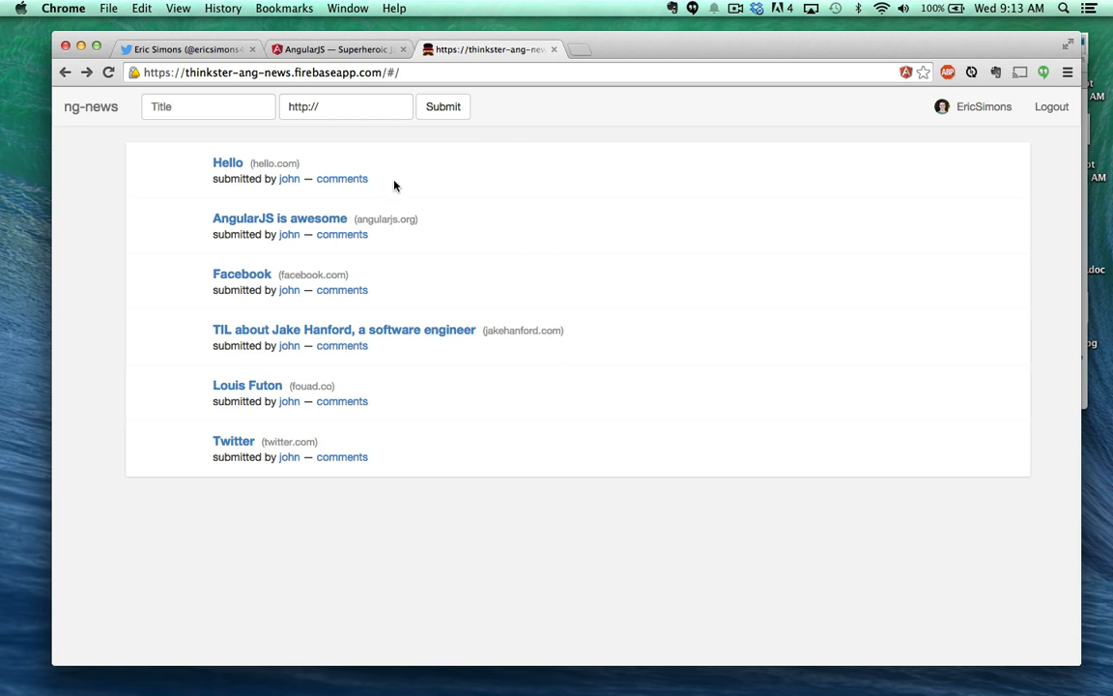
{"action": "mouse_move", "coordinate": [692, 263]}
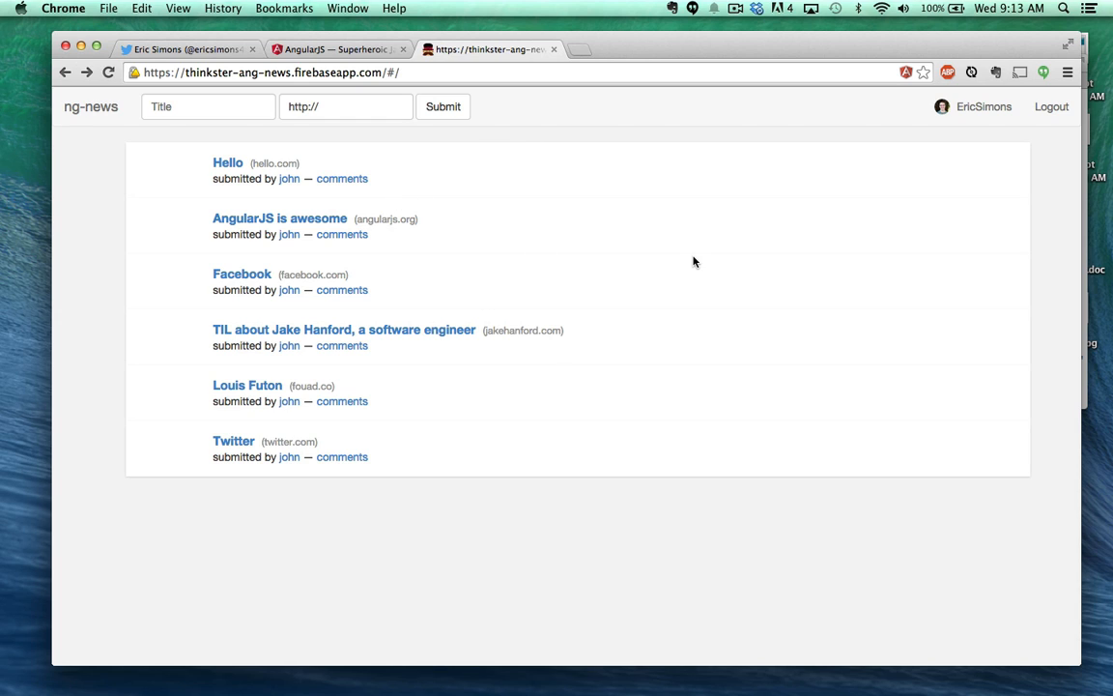
{"action": "mouse_move", "coordinate": [545, 321]}
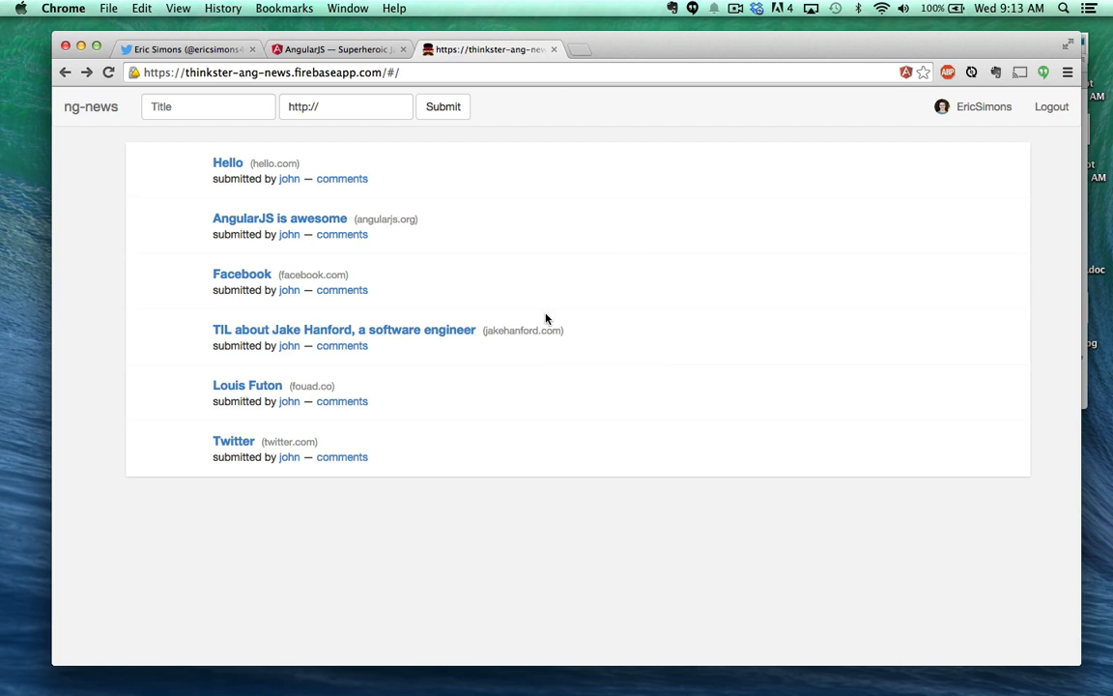